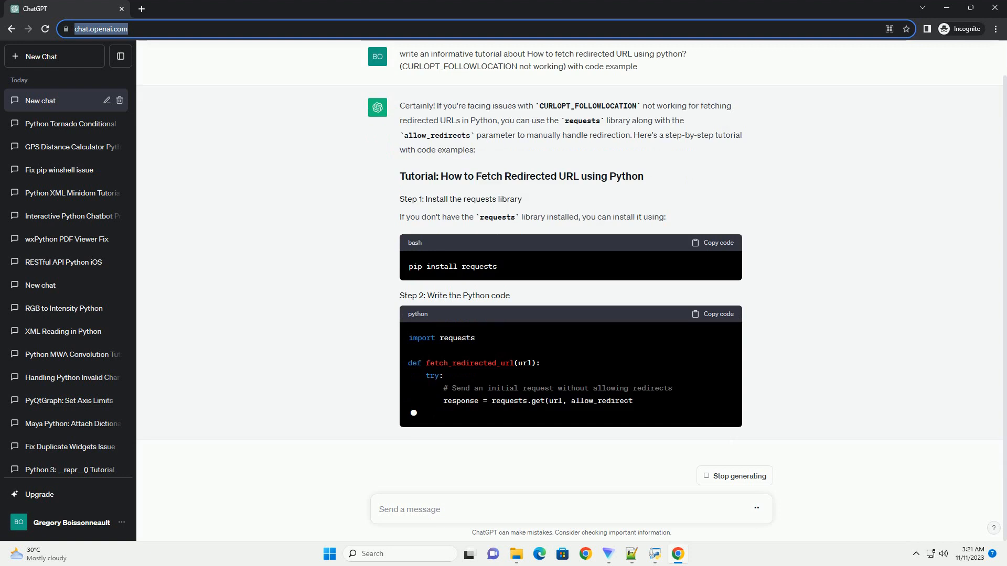
pyautogui.scroll(-3)
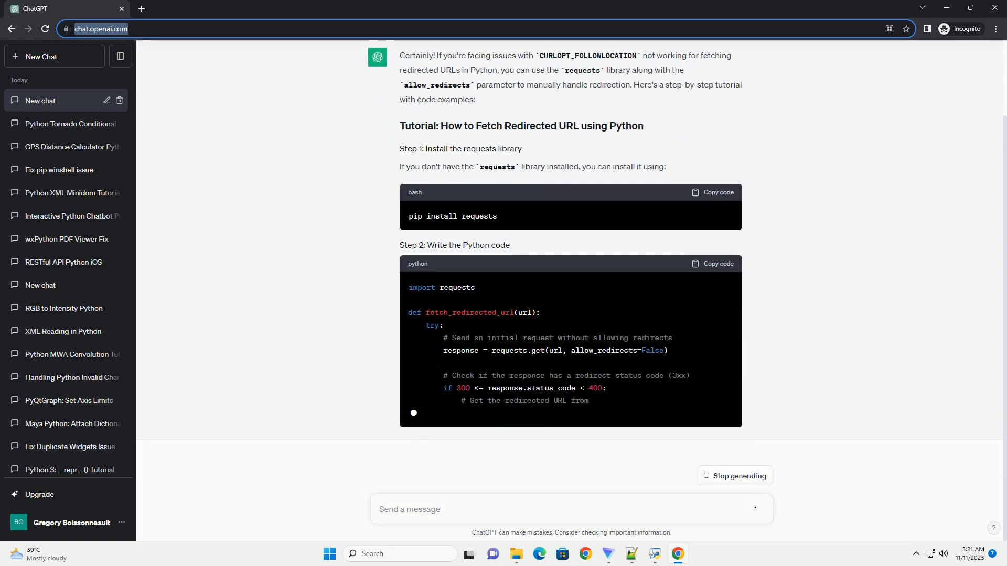
pyautogui.scroll(-3)
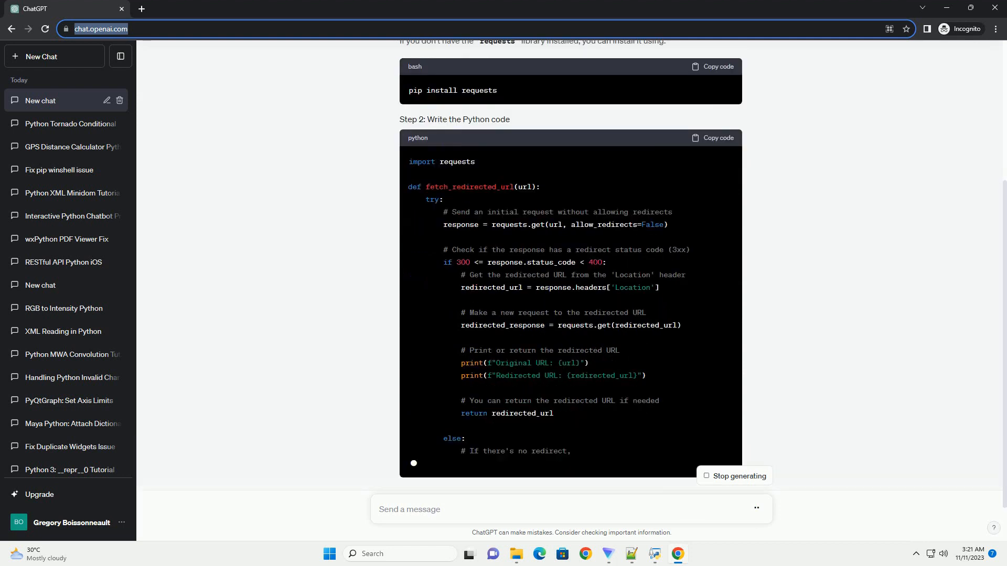
pyautogui.scroll(-3)
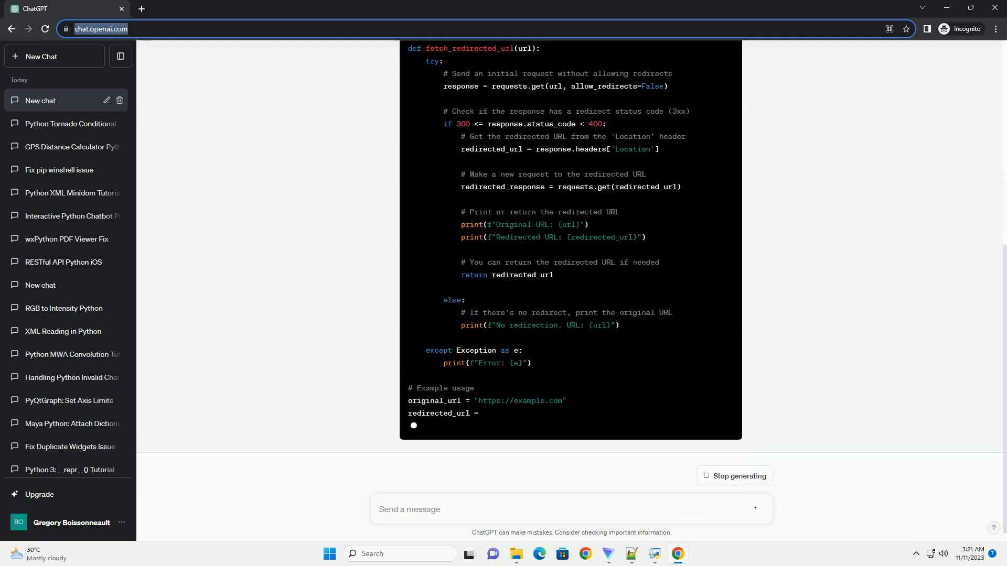